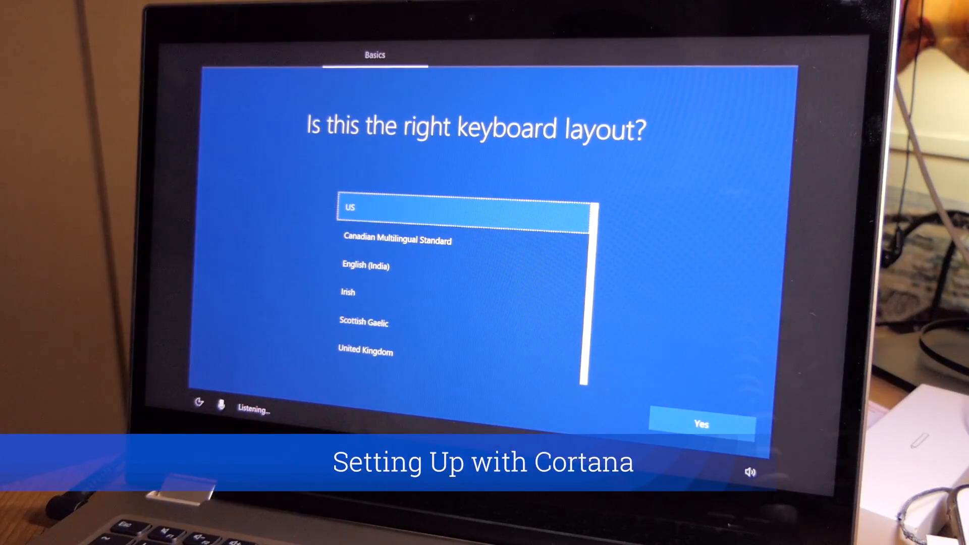
- Confirm US as the keyboard layout in Windows 10 Setup
{"action": "left_click", "coordinate": [700, 424]}
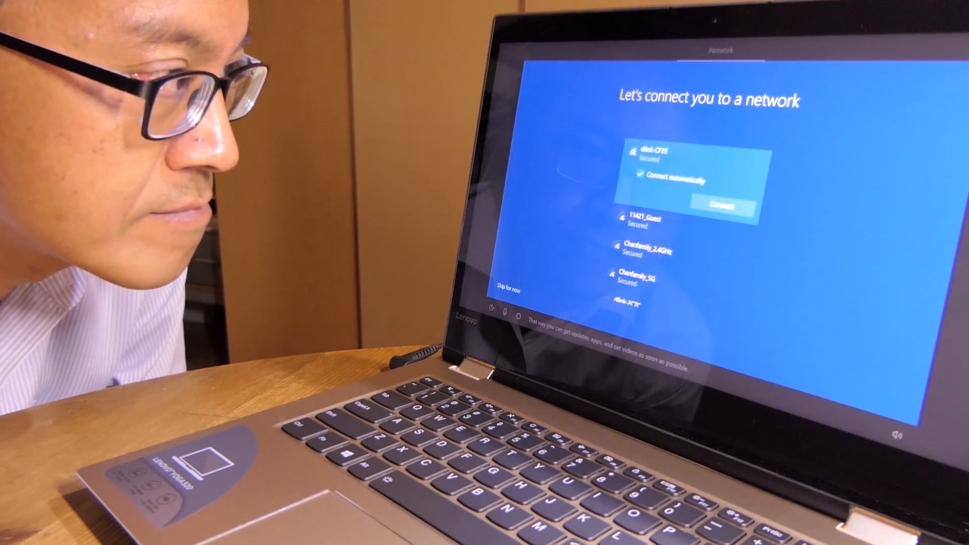
- Connect to the first listed secured Wi-Fi network with Connect automatically on
{"action": "left_click", "coordinate": [718, 203]}
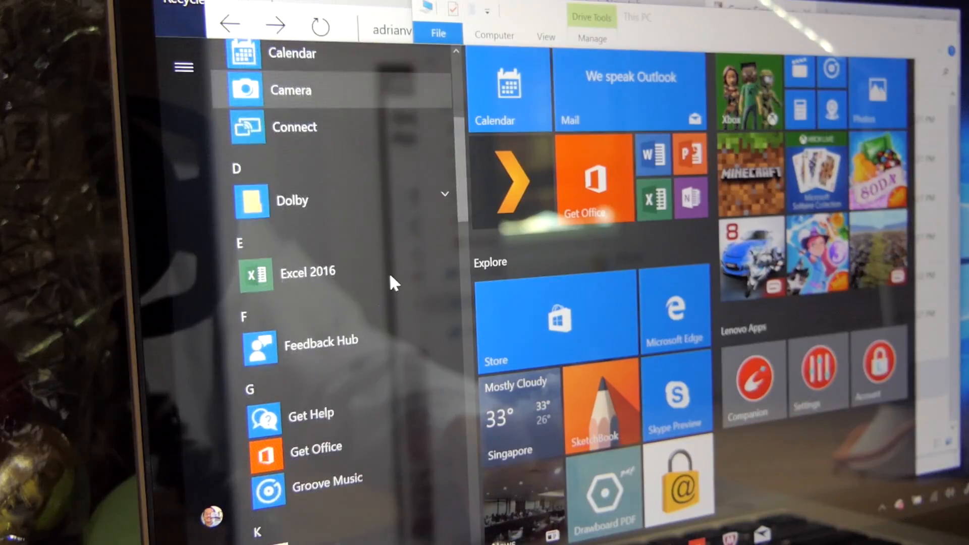
- Scroll the Start menu app list from Calendar past the Lenovo apps to Microsoft Edge
{"action": "scroll", "scroll_direction": "down", "scroll_amount": 3}
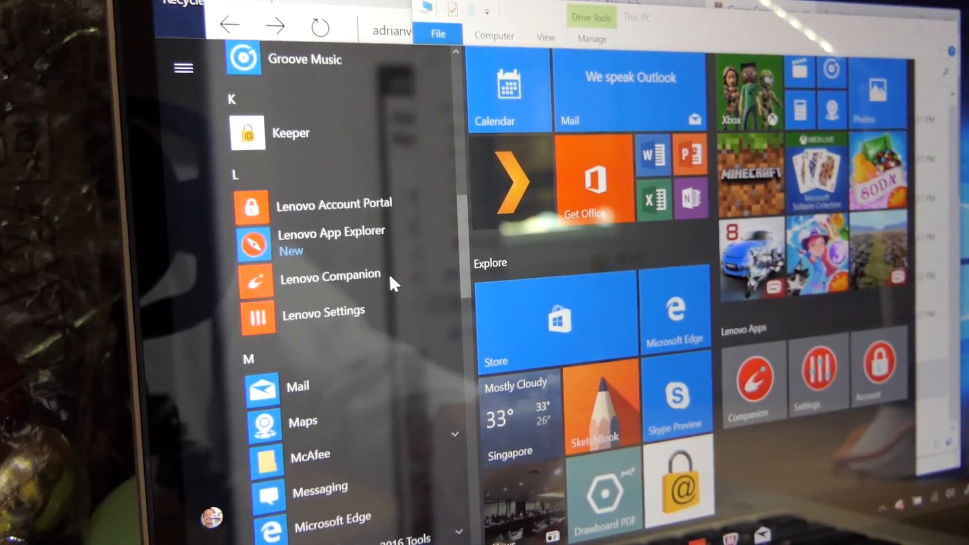
{"action": "scroll", "scroll_direction": "down", "scroll_amount": 3}
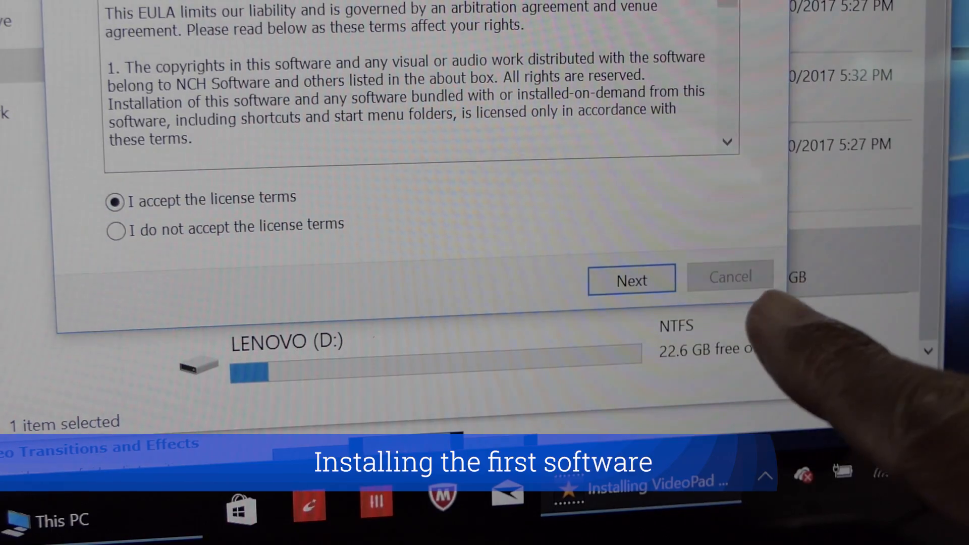
- Accept the VideoPad license terms and start the v5.11 installation
{"action": "left_click", "coordinate": [631, 279]}
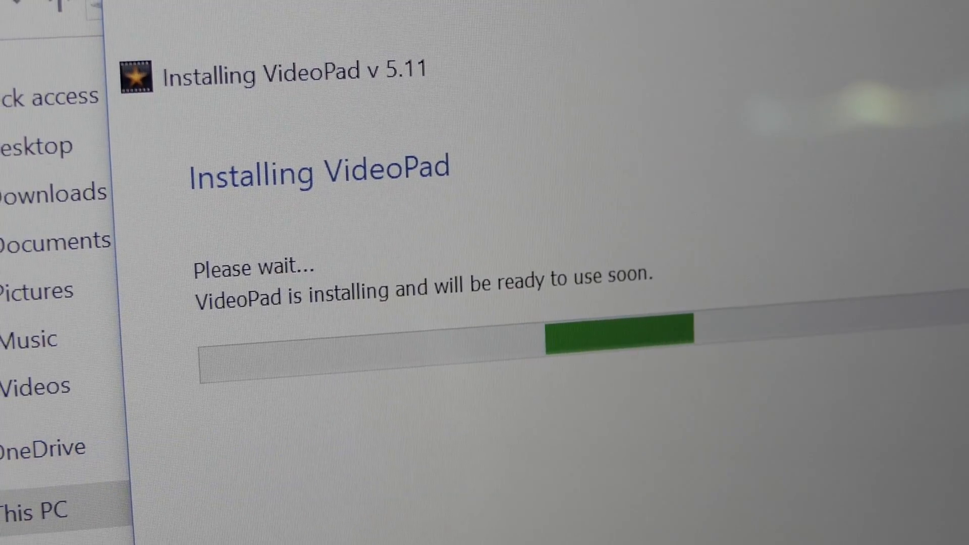